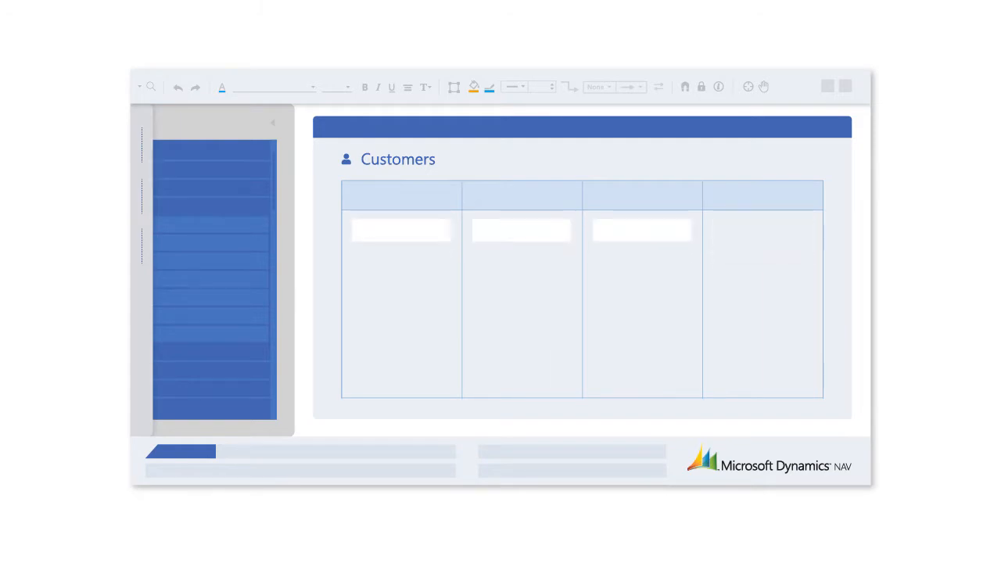
{"action": "left_click", "coordinate": [761, 230]}
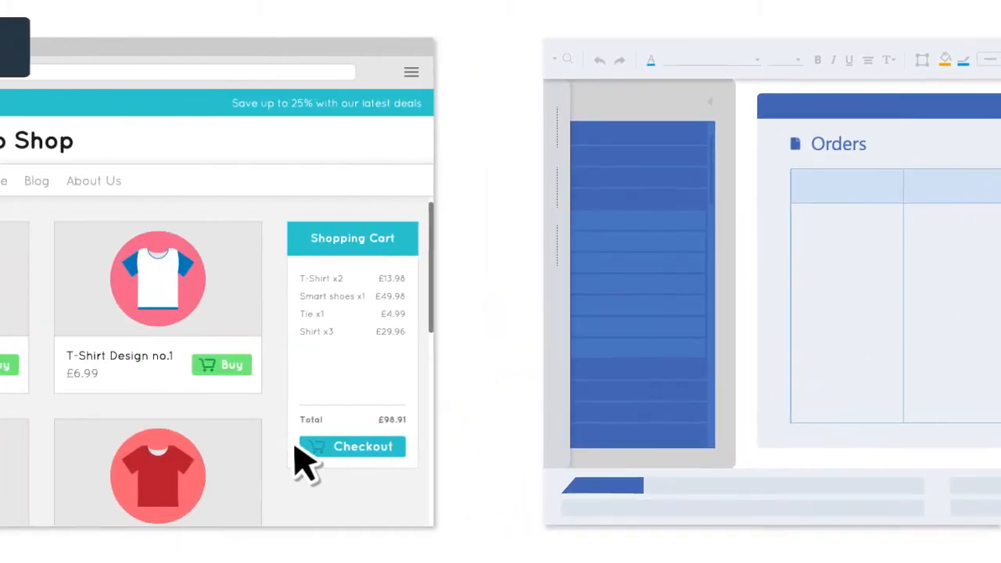
{"action": "left_click", "coordinate": [352, 447]}
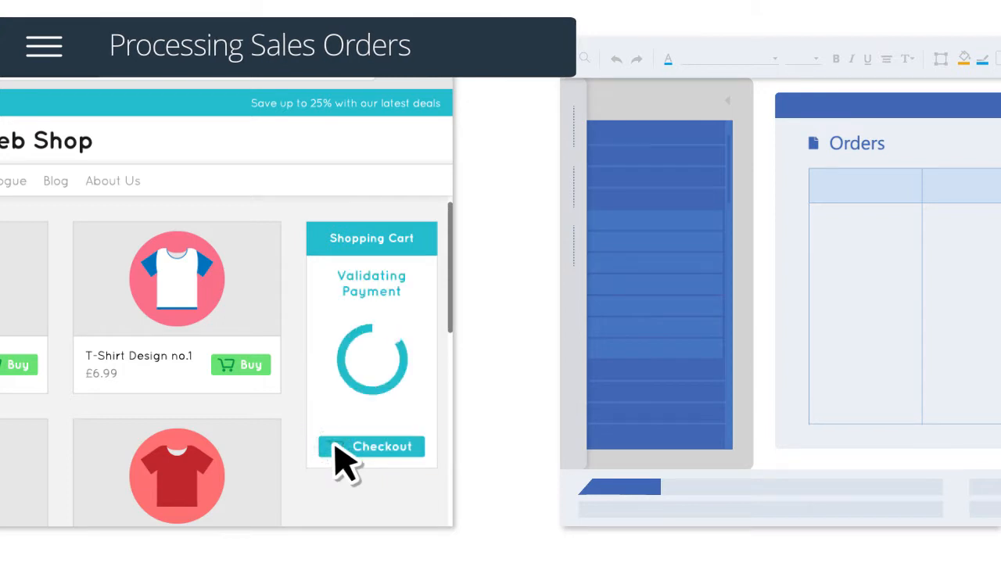